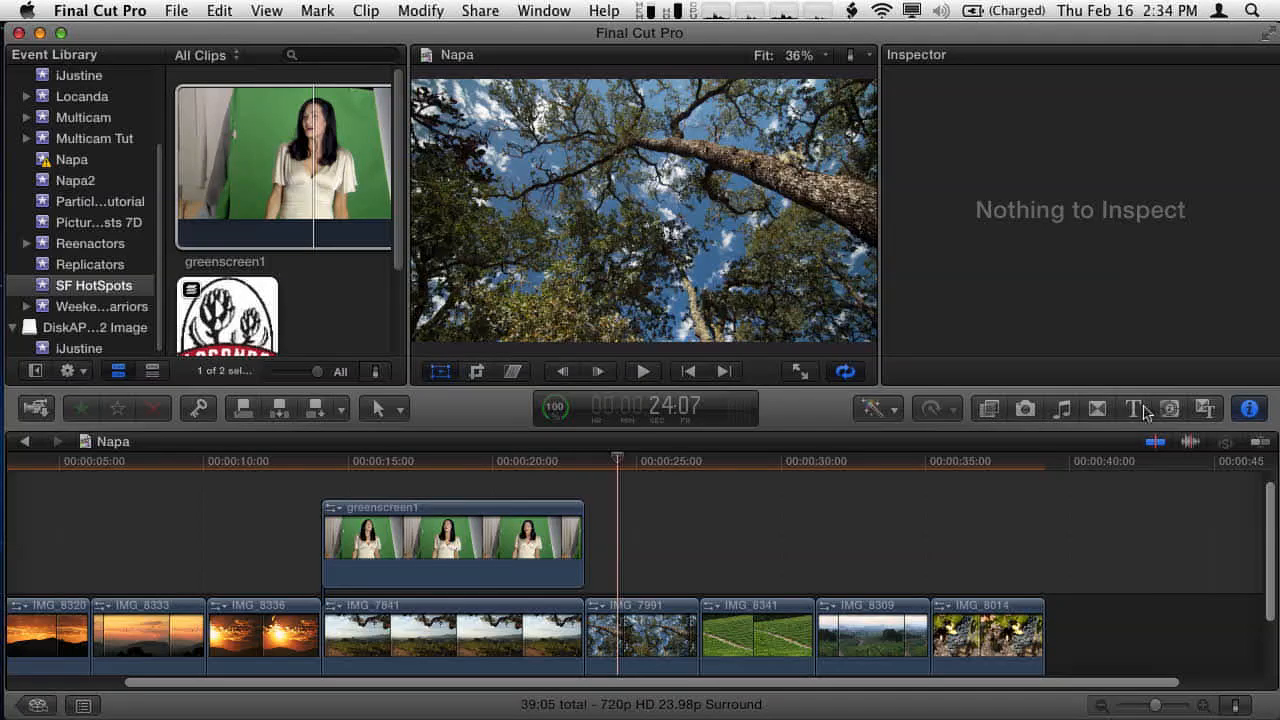
Show the Ripple Training category in the Generators browser to reach Simple DZ.
click(1168, 408)
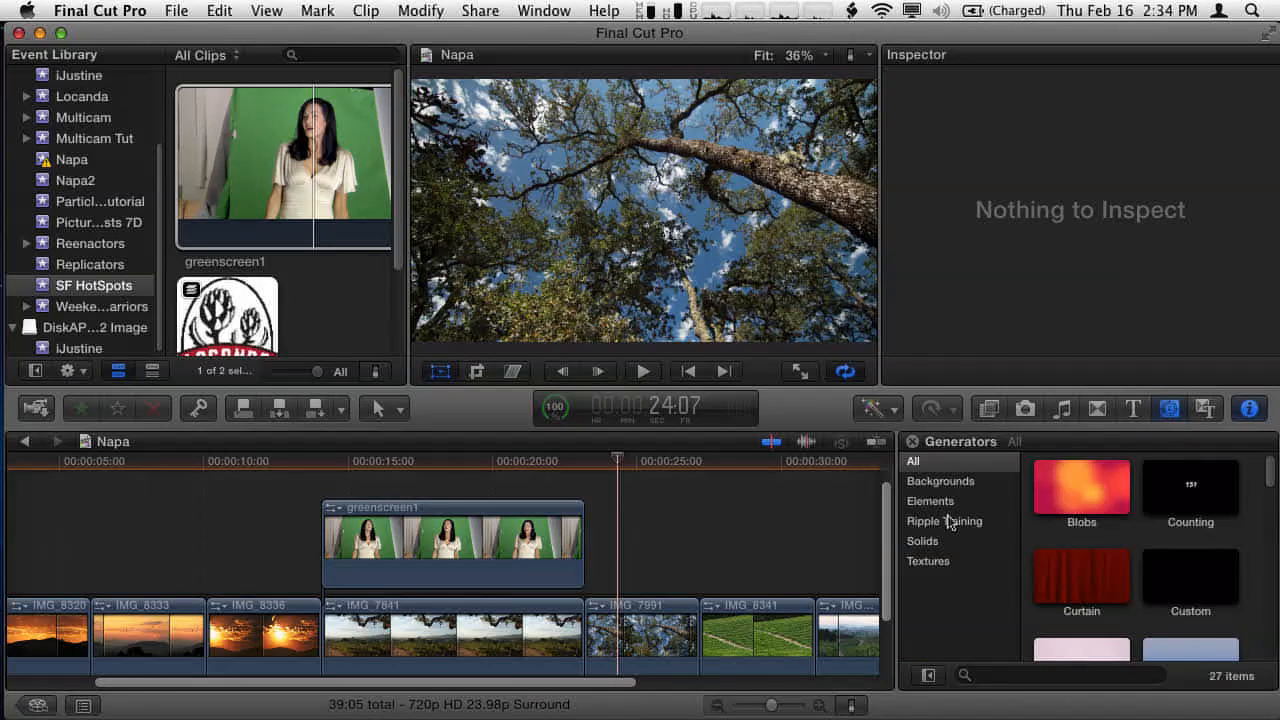
click(944, 520)
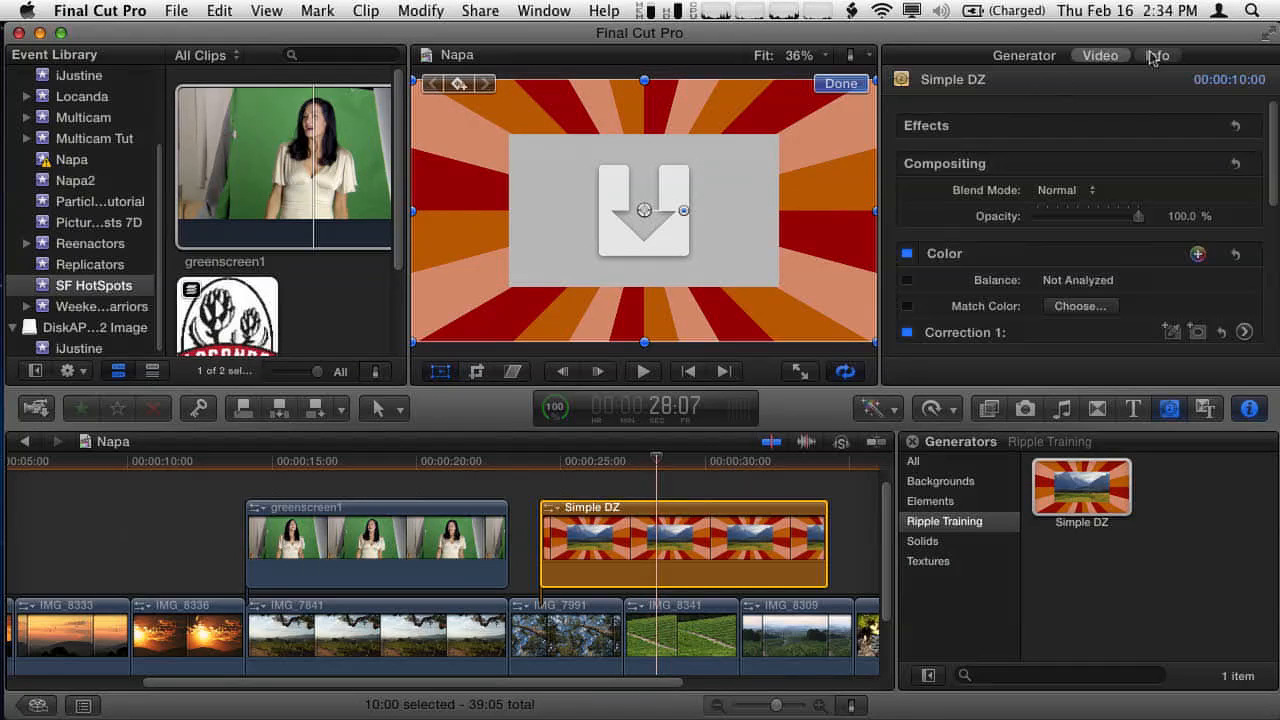
Switch the Inspector to the Generator view showing drop zone, pan and scale.
click(1024, 56)
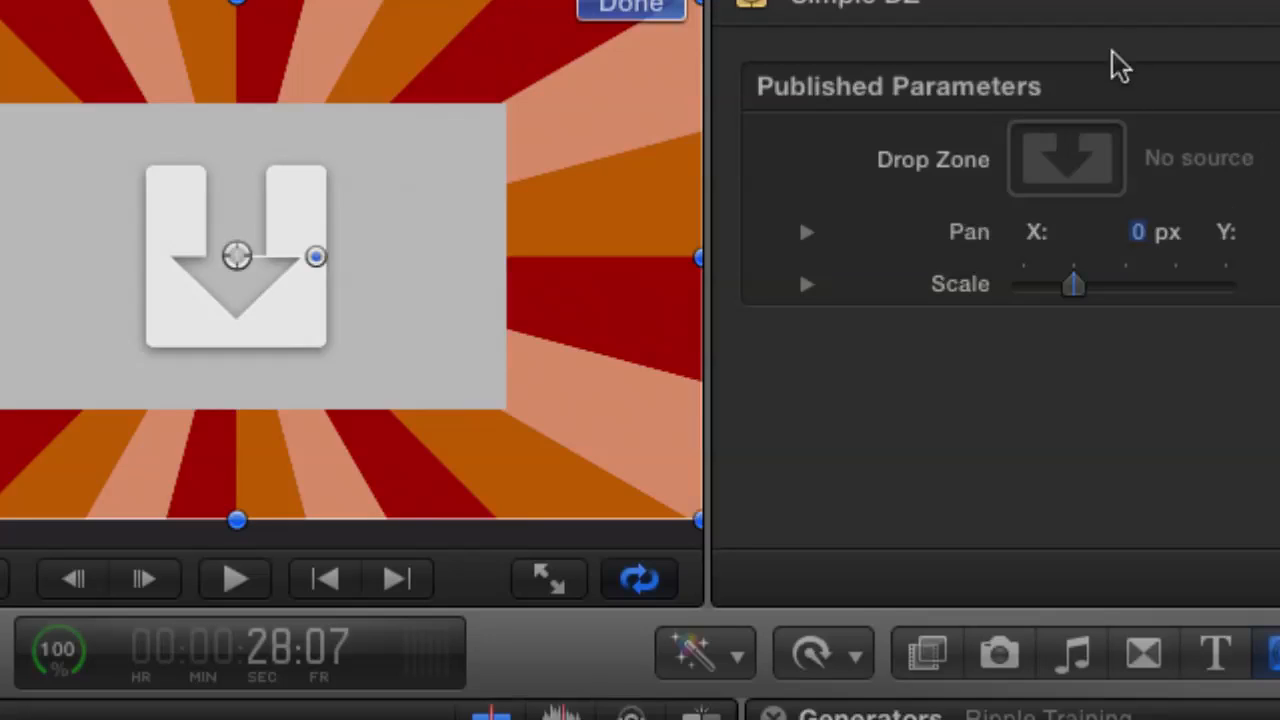
mouse_move(1048, 284)
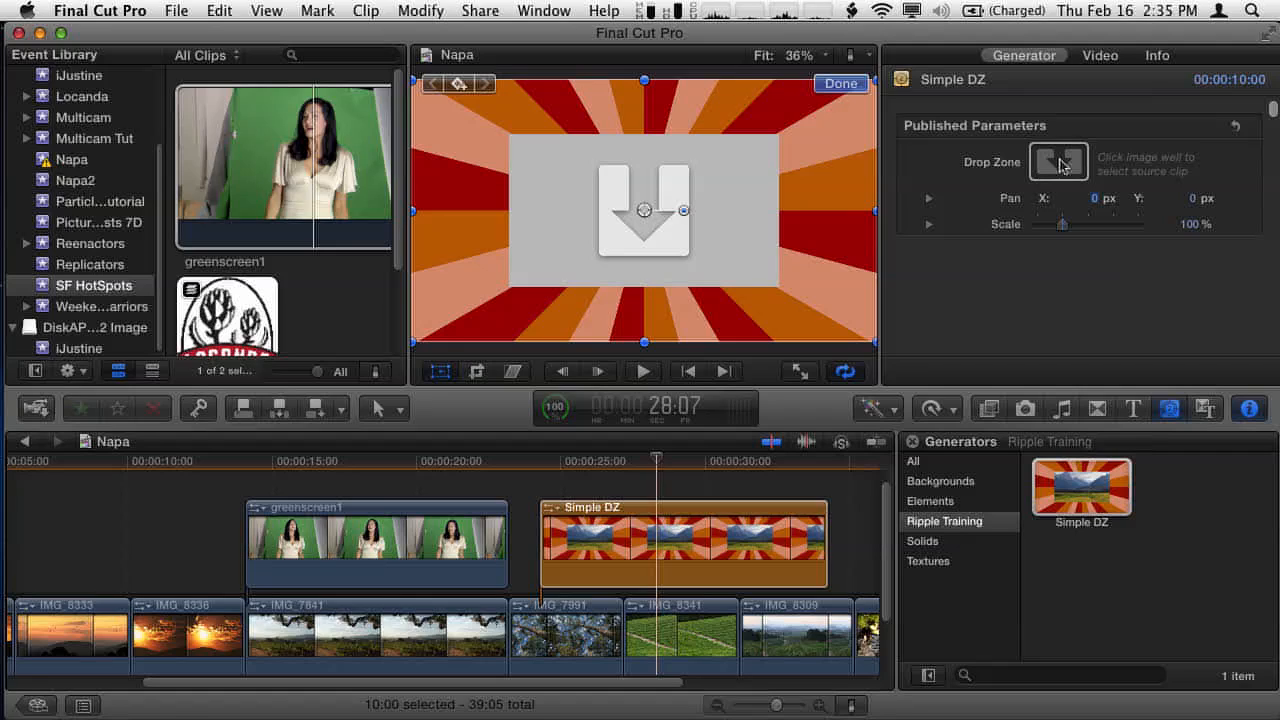
Assign the greenscreen1 browser clip as the Simple DZ drop zone source and apply it.
click(1058, 160)
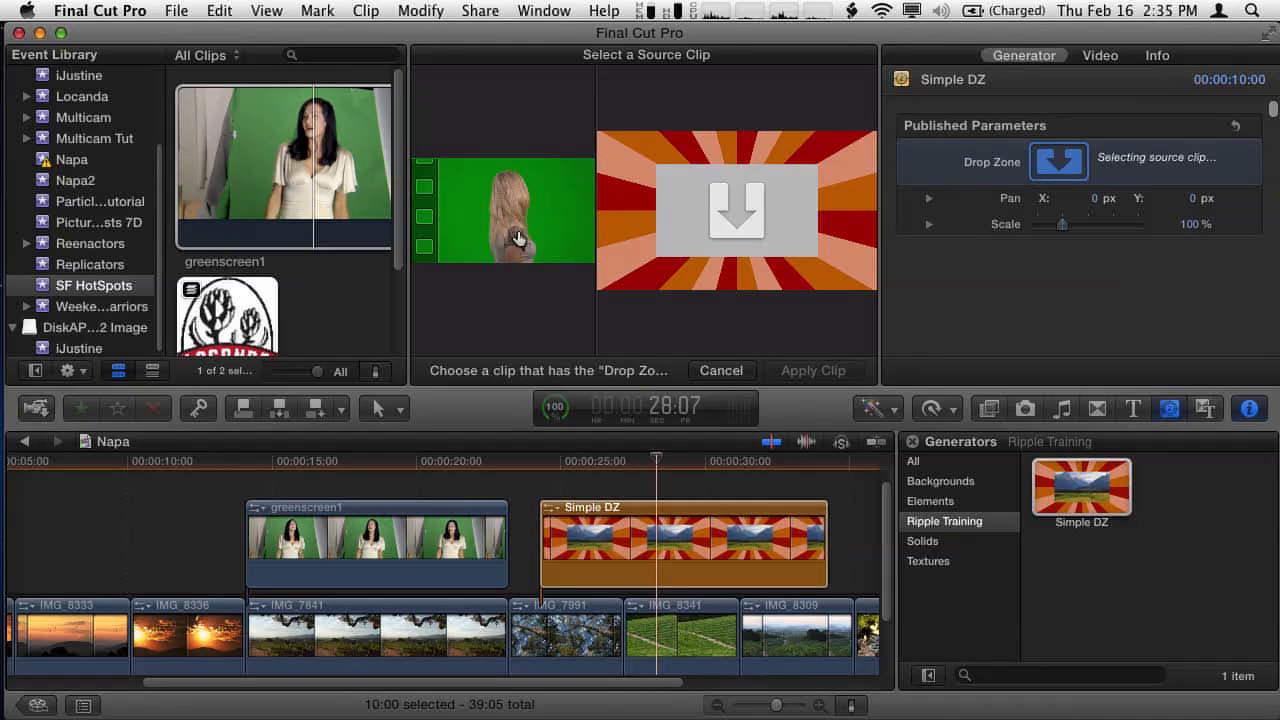
click(284, 160)
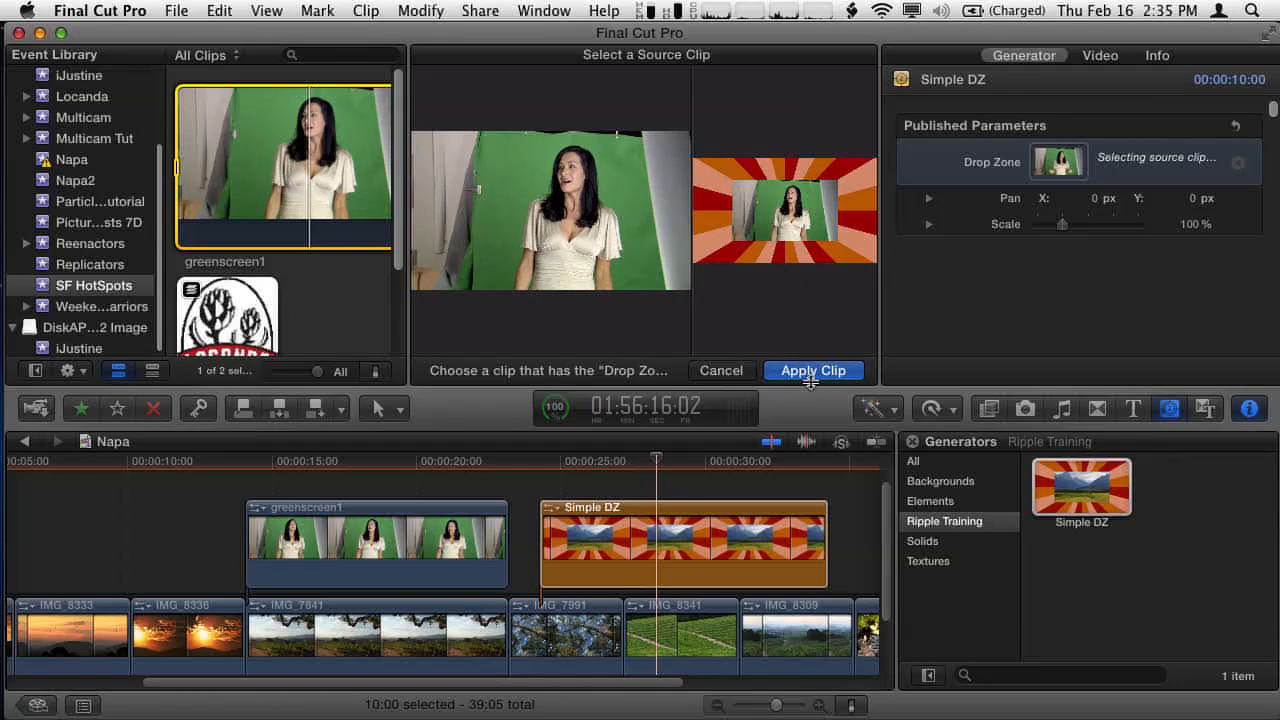
click(812, 370)
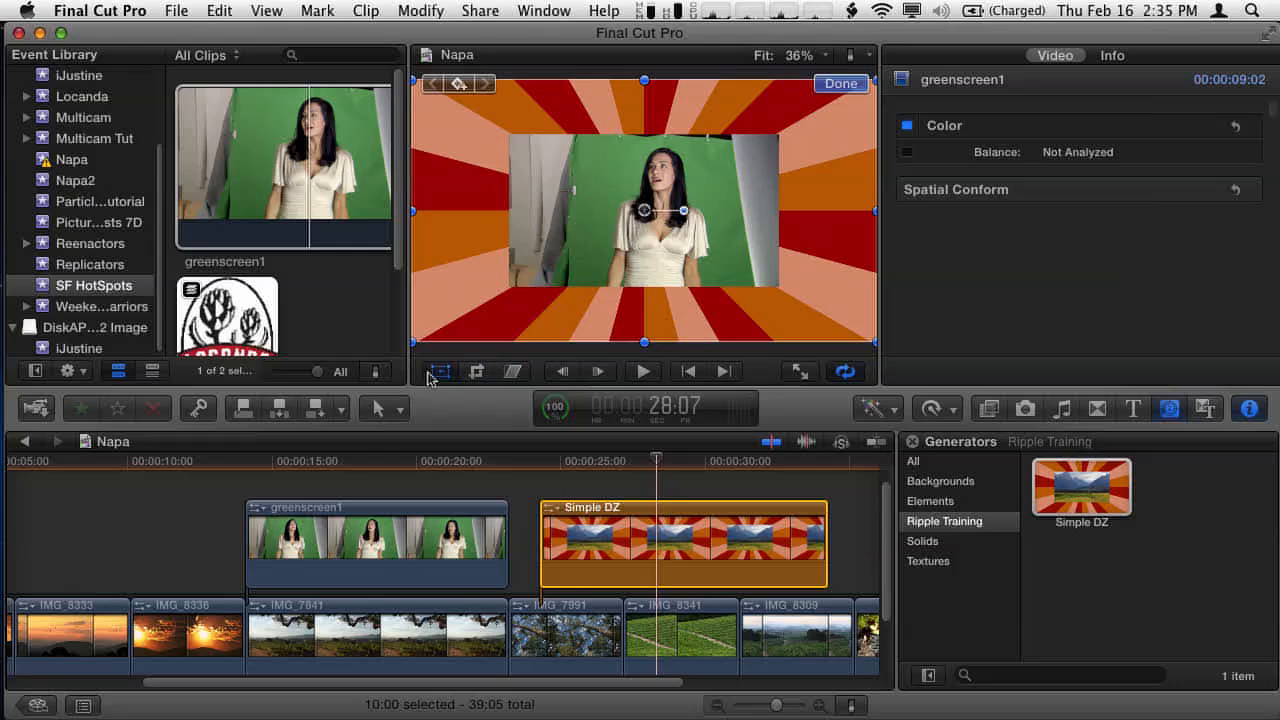
Scale the drop-zone clip to about 153% and pan it left and up with onscreen controls.
click(840, 84)
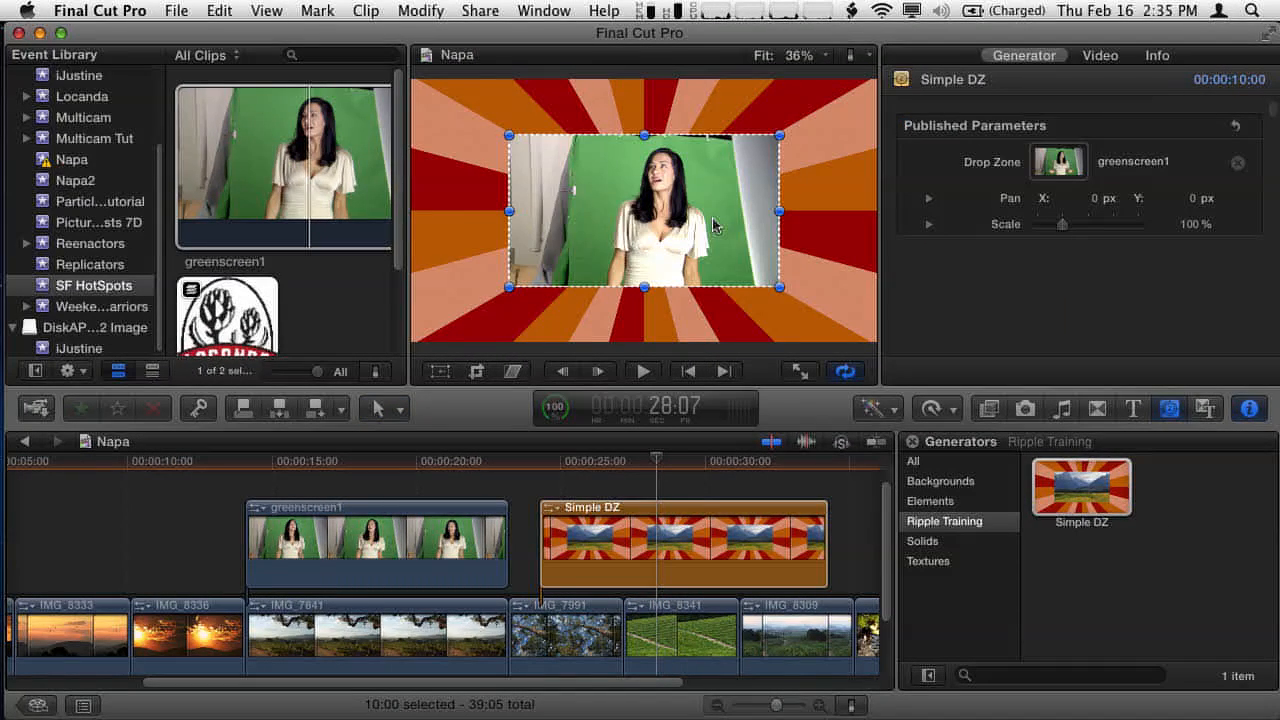
mouse_move(790, 296)
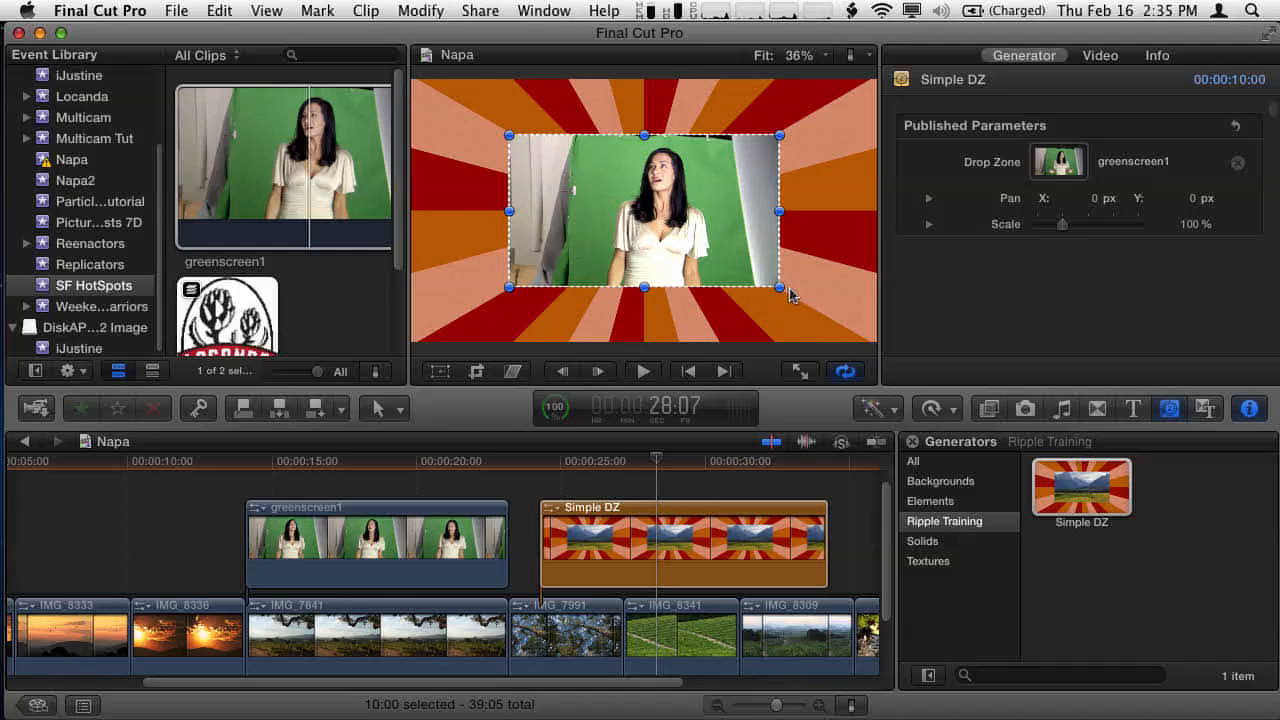
drag(780, 288, 852, 328)
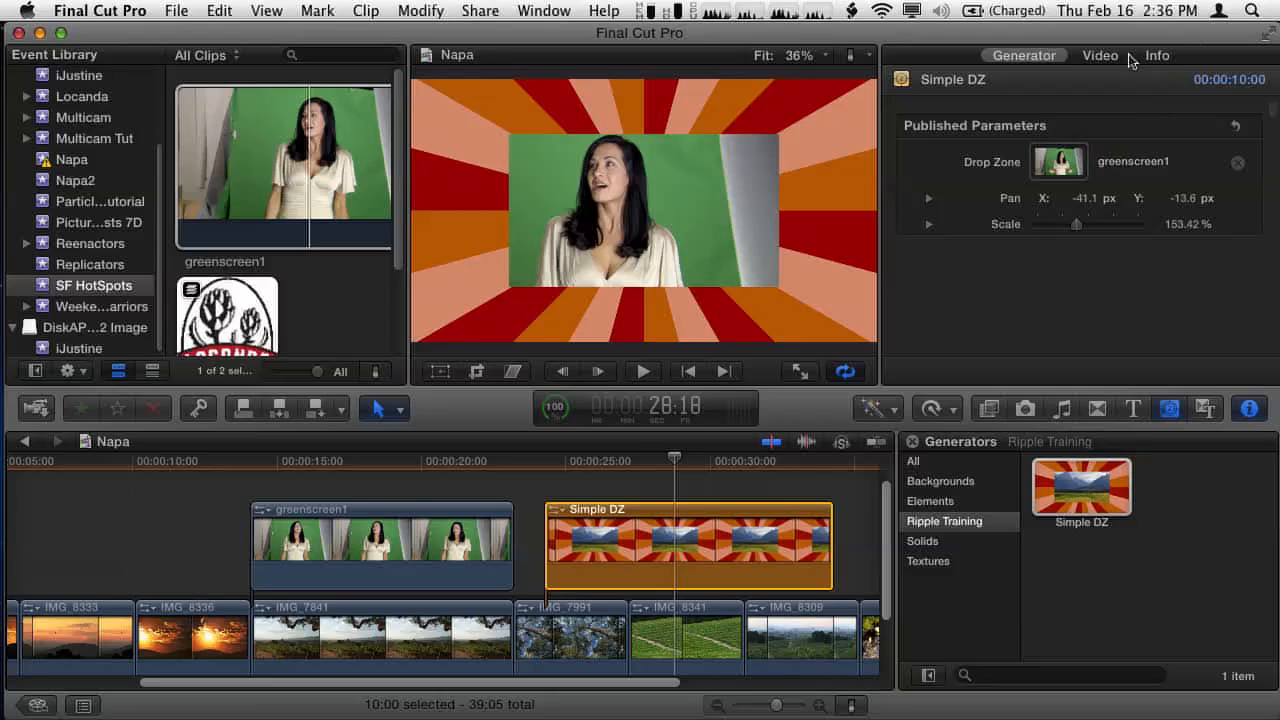
click(1100, 56)
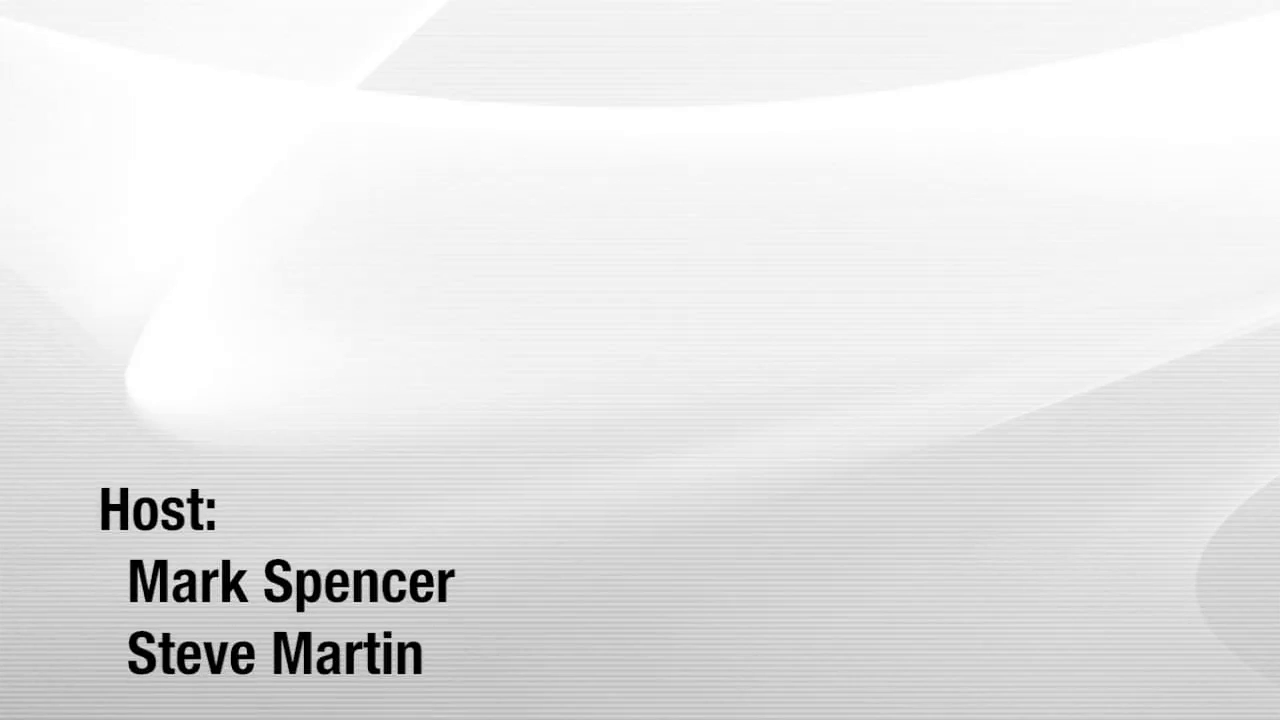
scroll(down, 3)
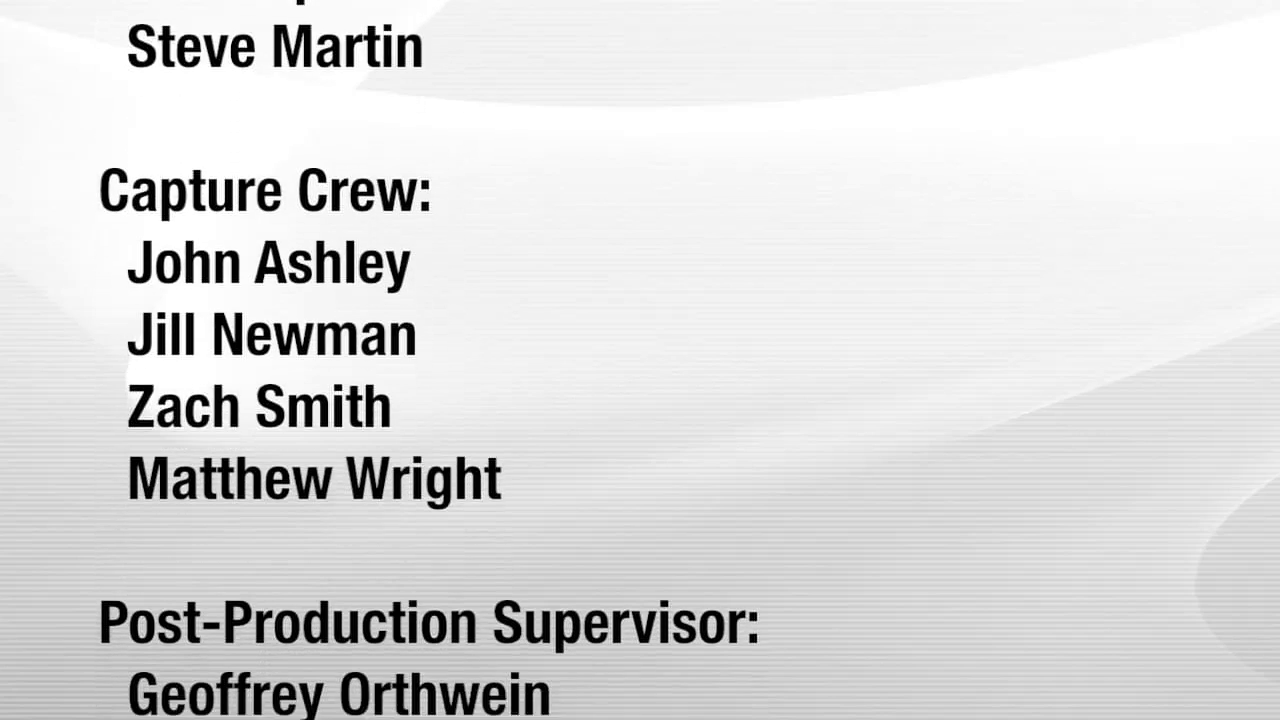